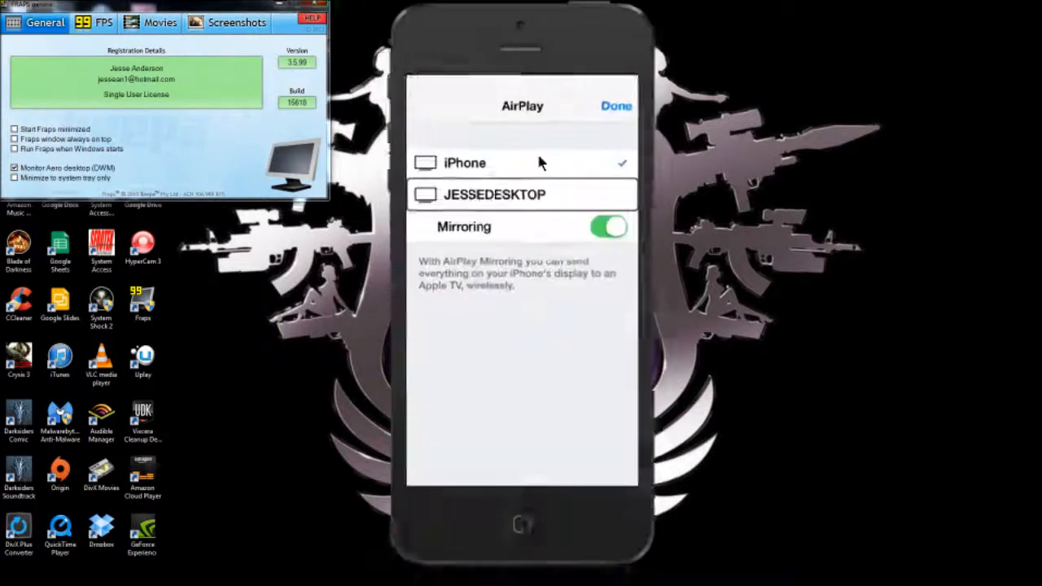
Choose the desktop computer as the AirPlay target so the iPhone display mirrors there
click(494, 194)
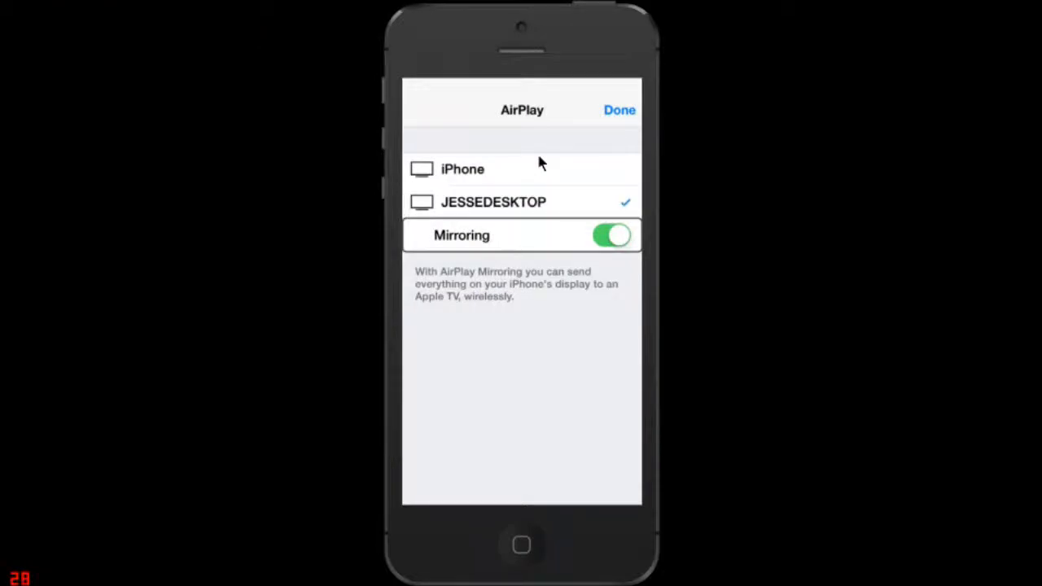
Dismiss the AirPlay menu, landing back on the iOS home screen's app folders
click(619, 110)
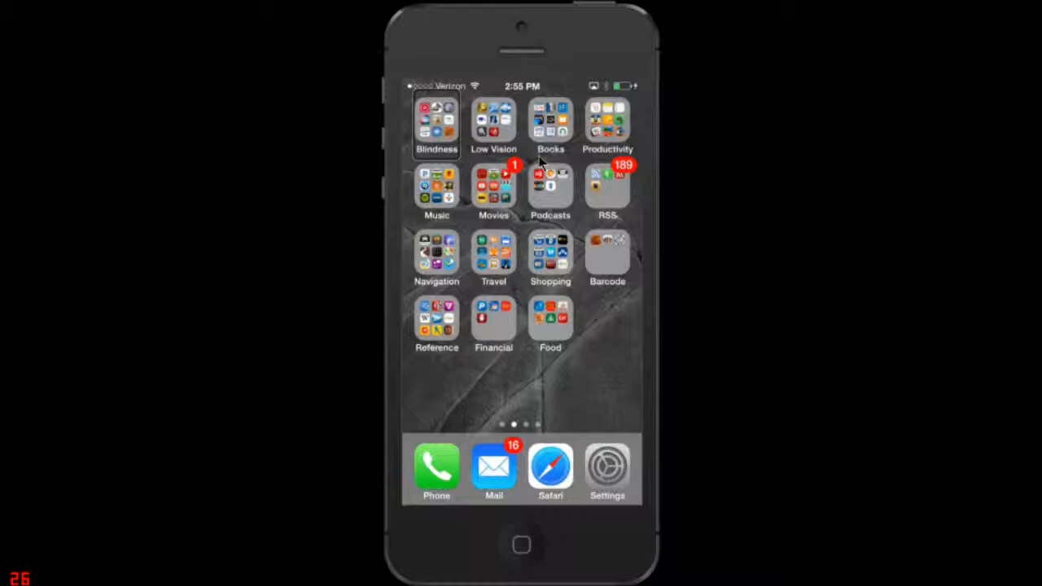
Open the Blindness folder and launch TextGrabber to capture the printed page
click(436, 123)
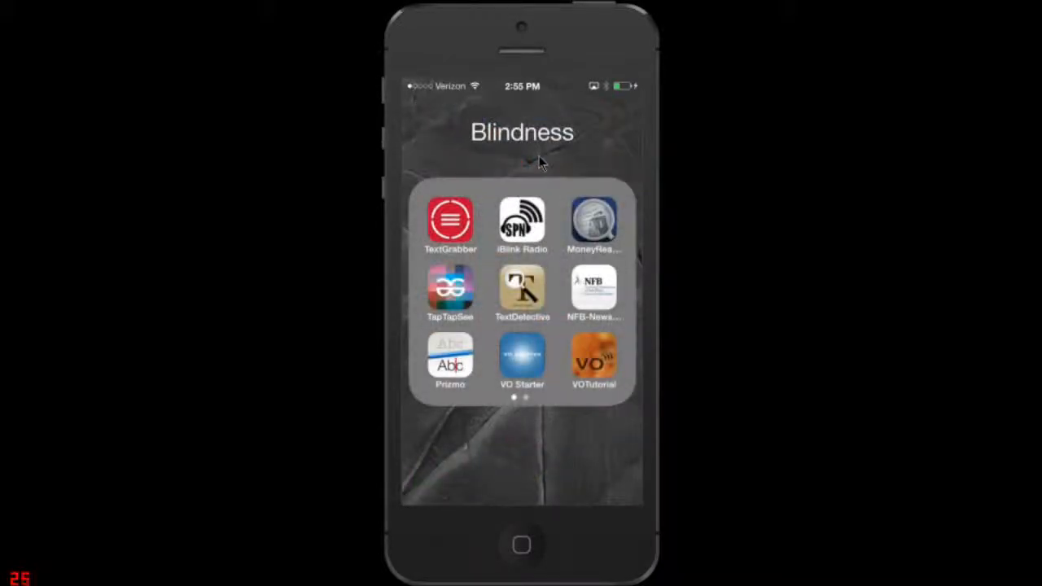
click(450, 222)
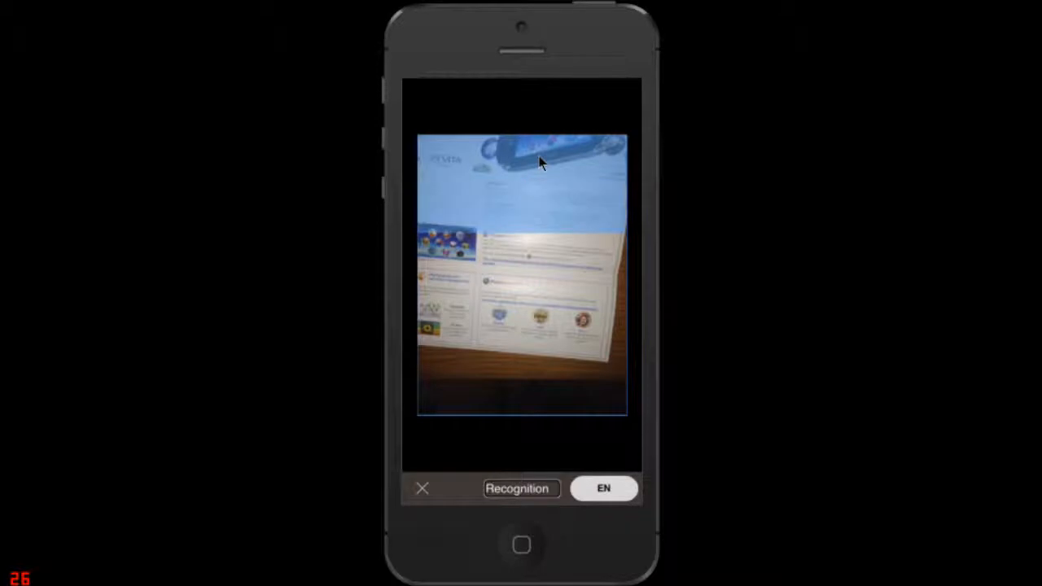
Run recognition on the captured page photo to extract its English text
click(518, 488)
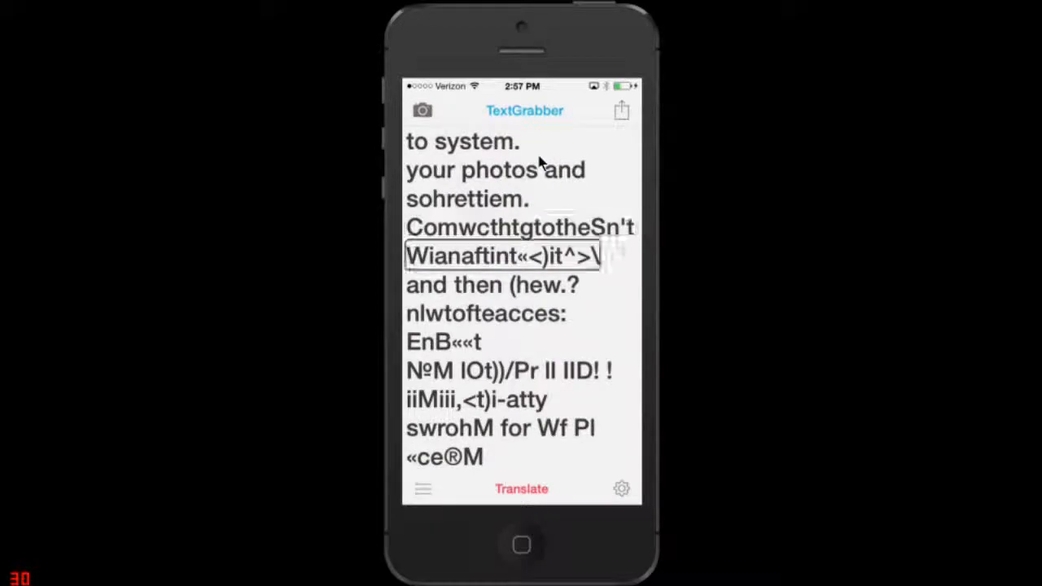
Navigate back to the February 16, 2014 scan about connecting to the Internet
click(421, 109)
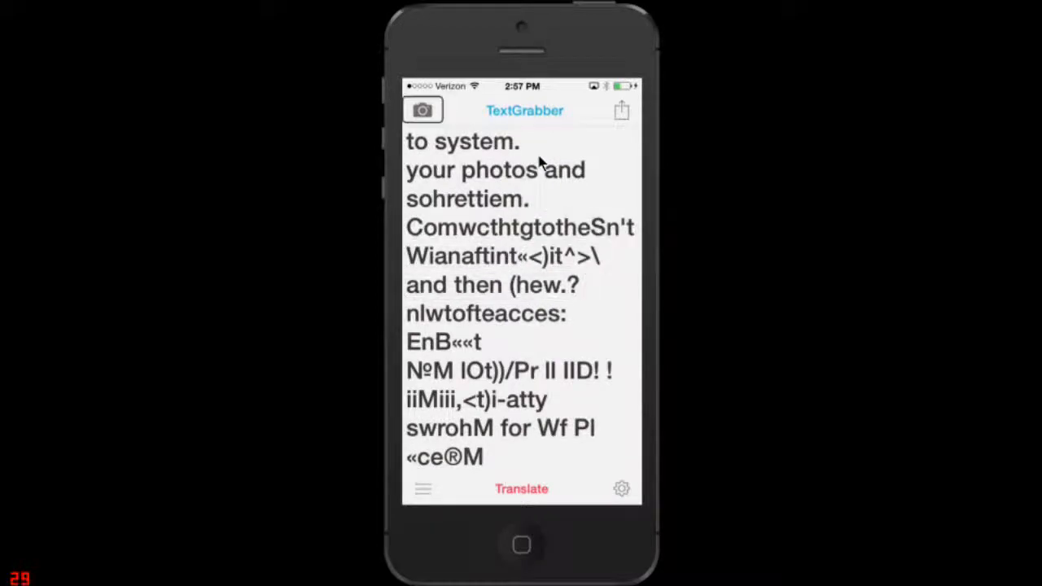
click(422, 110)
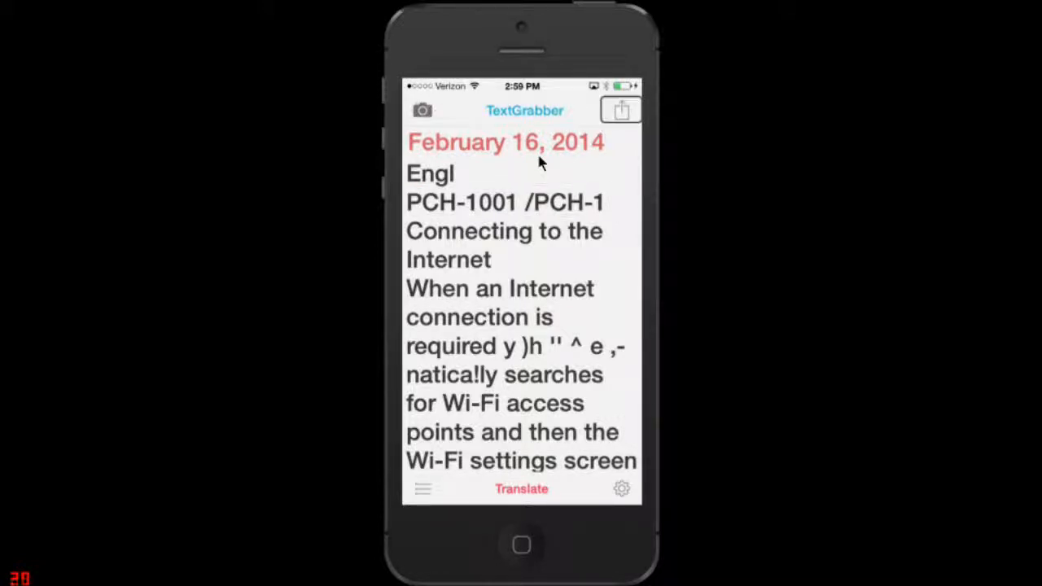
Look through the share options for the February 16, 2014 result, then dismiss them
click(621, 109)
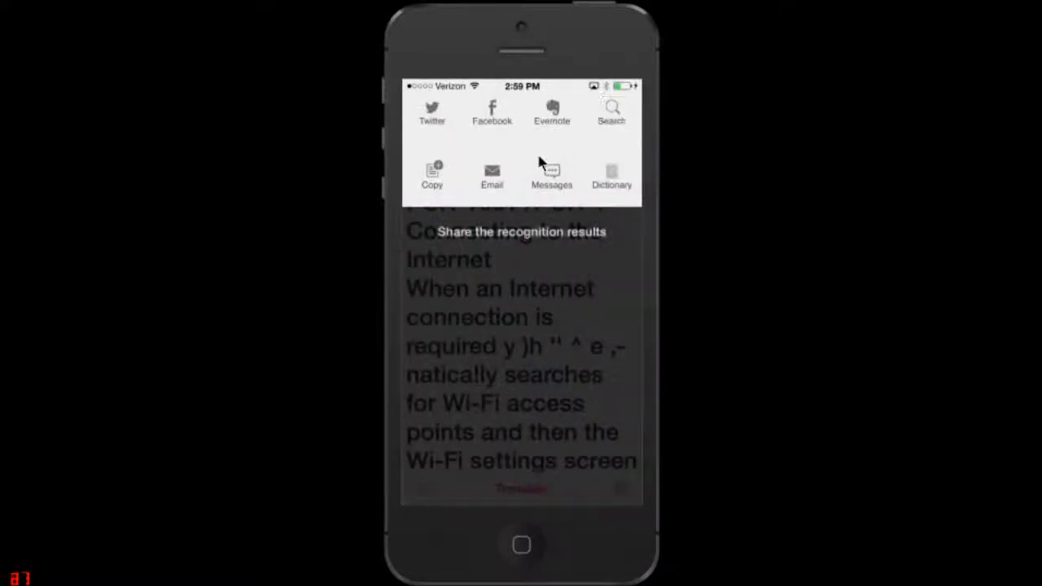
click(432, 112)
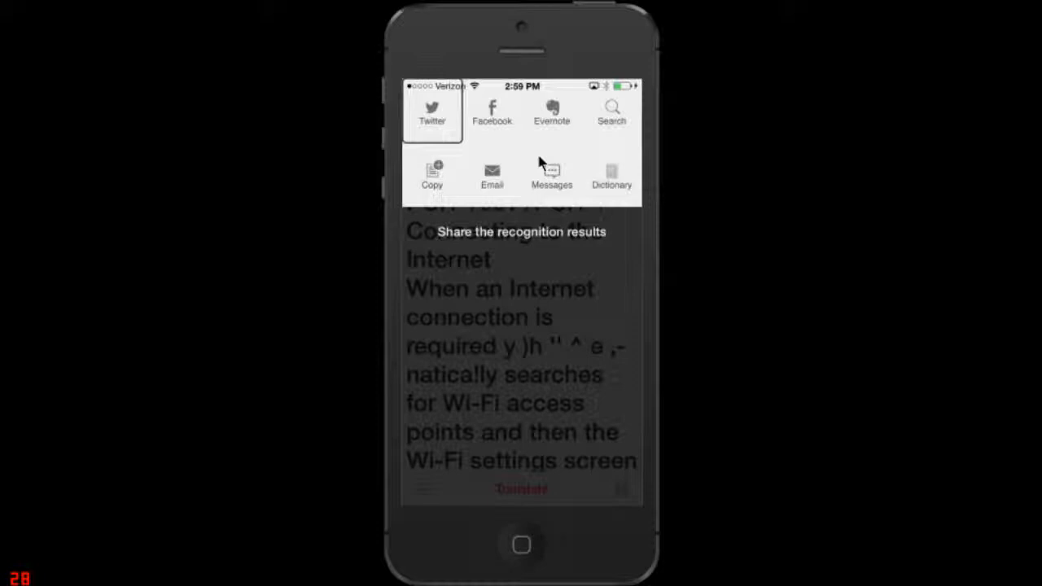
click(551, 112)
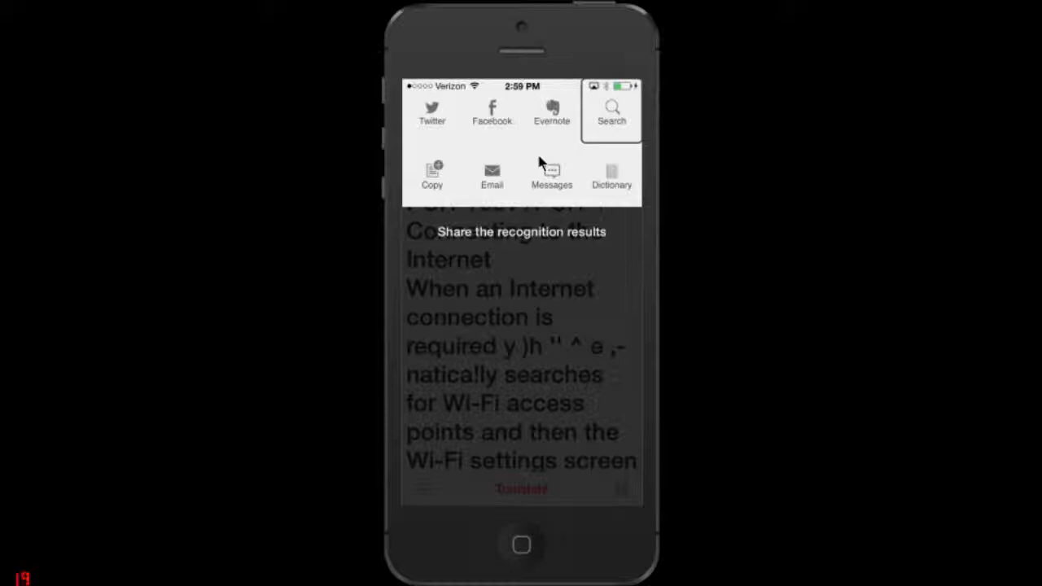
click(432, 174)
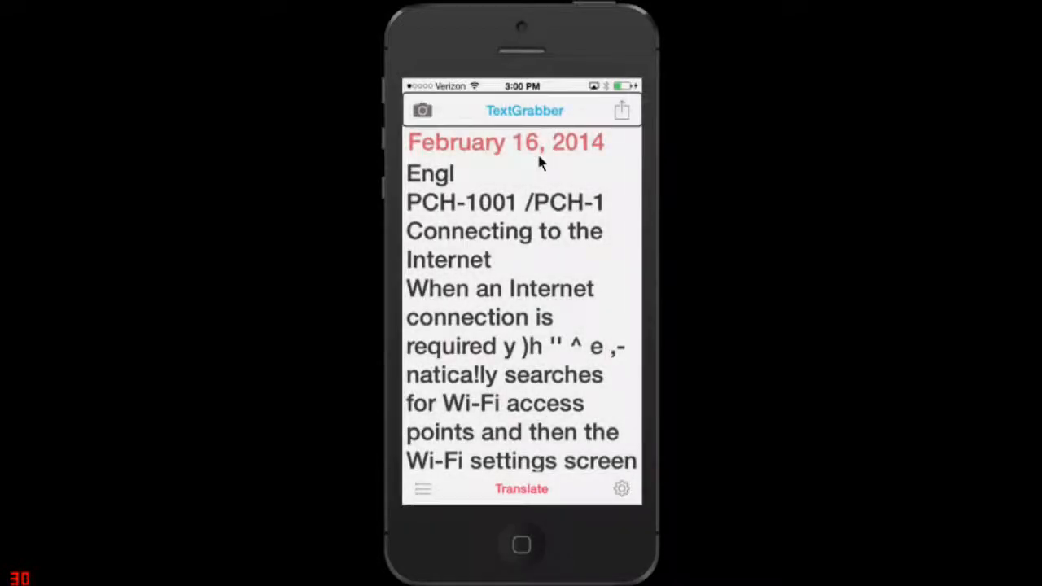
click(422, 488)
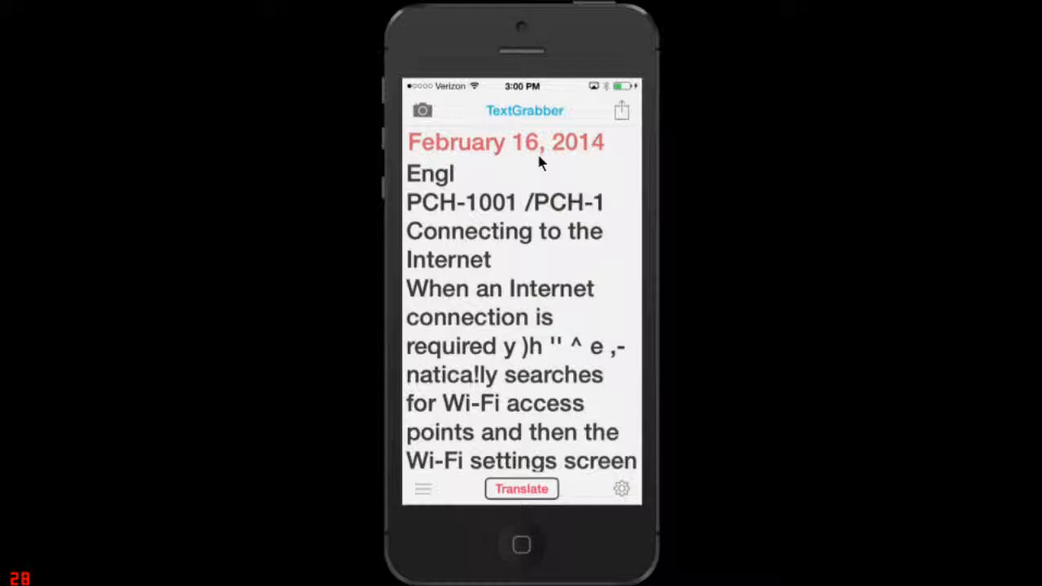
click(621, 488)
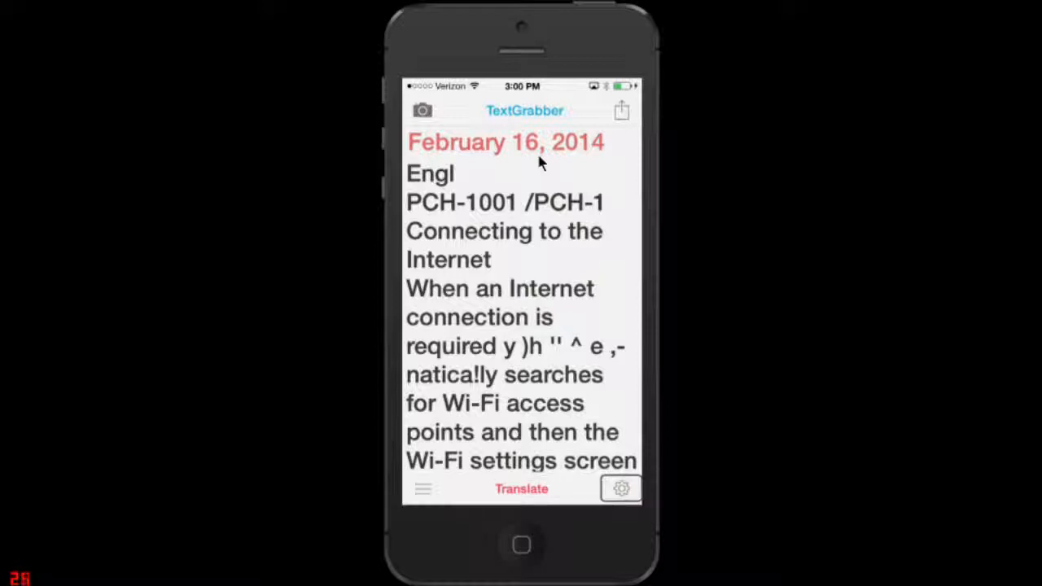
click(620, 488)
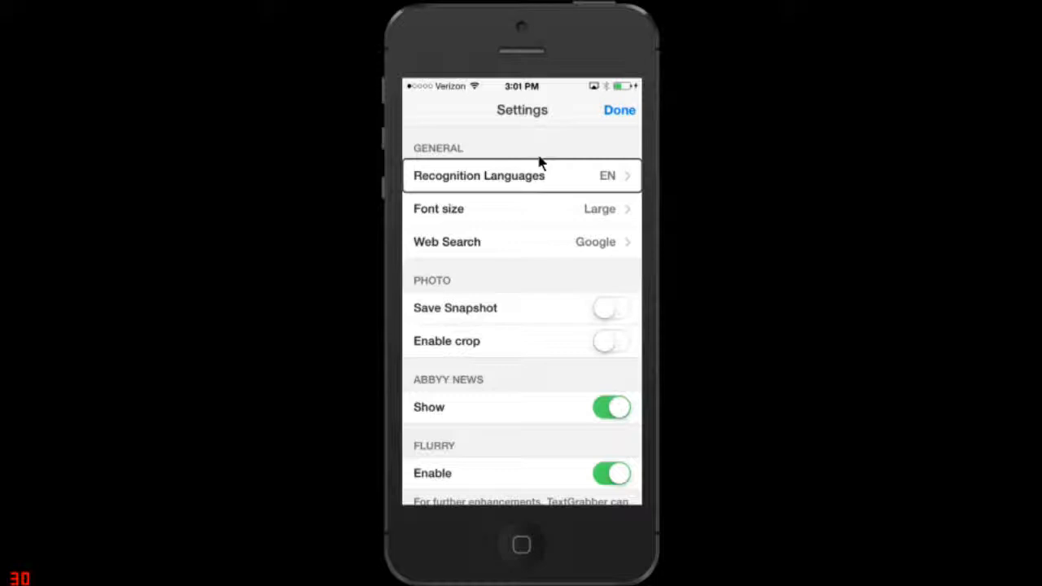
click(520, 209)
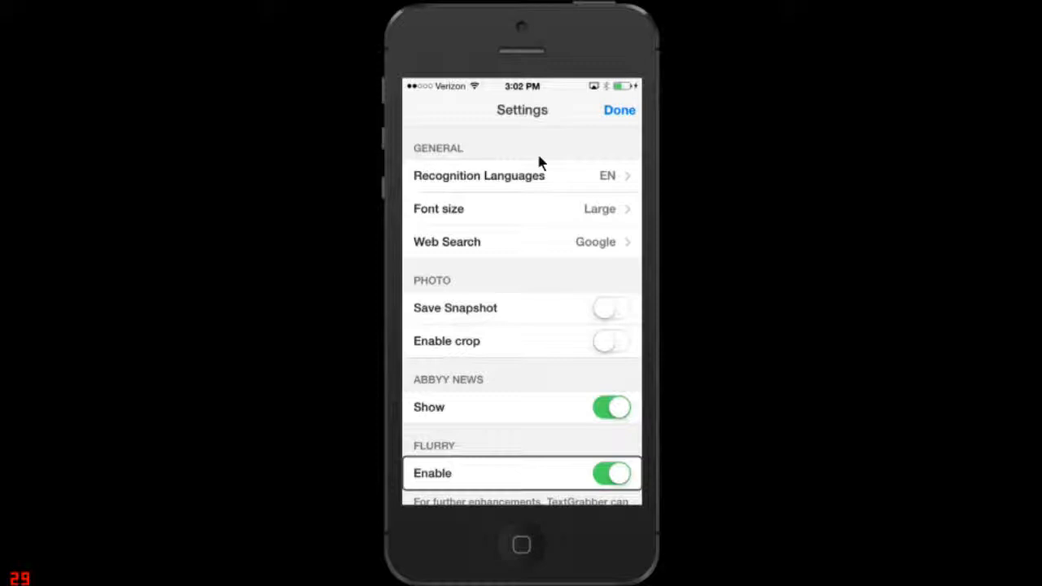
scroll(down, 3)
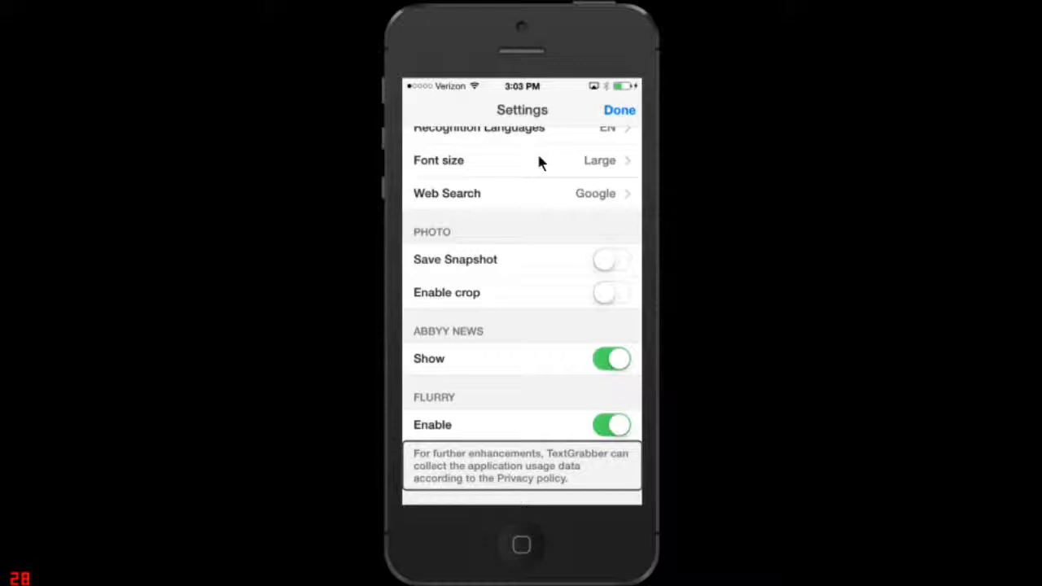
click(521, 259)
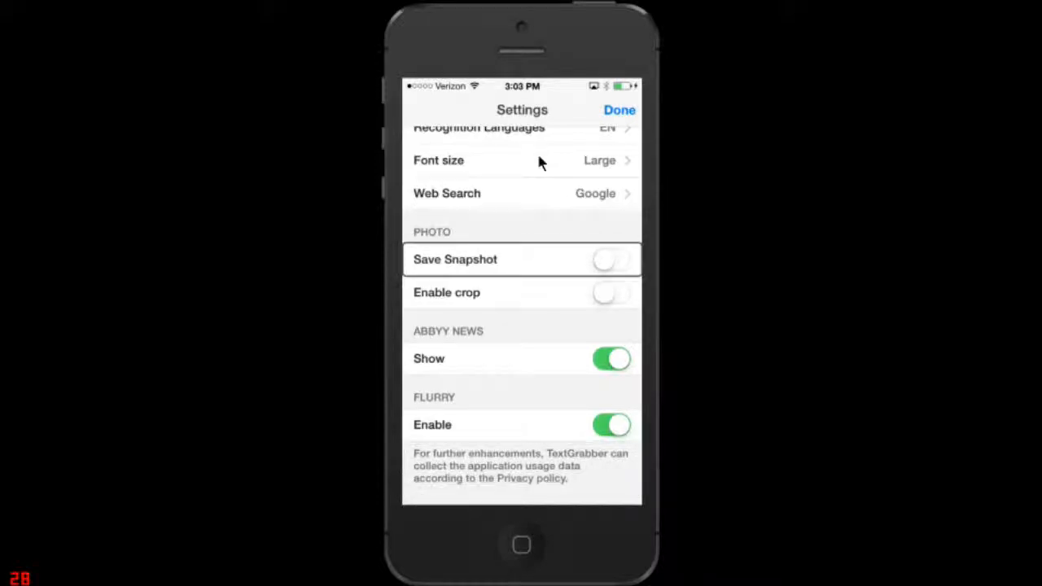
click(521, 292)
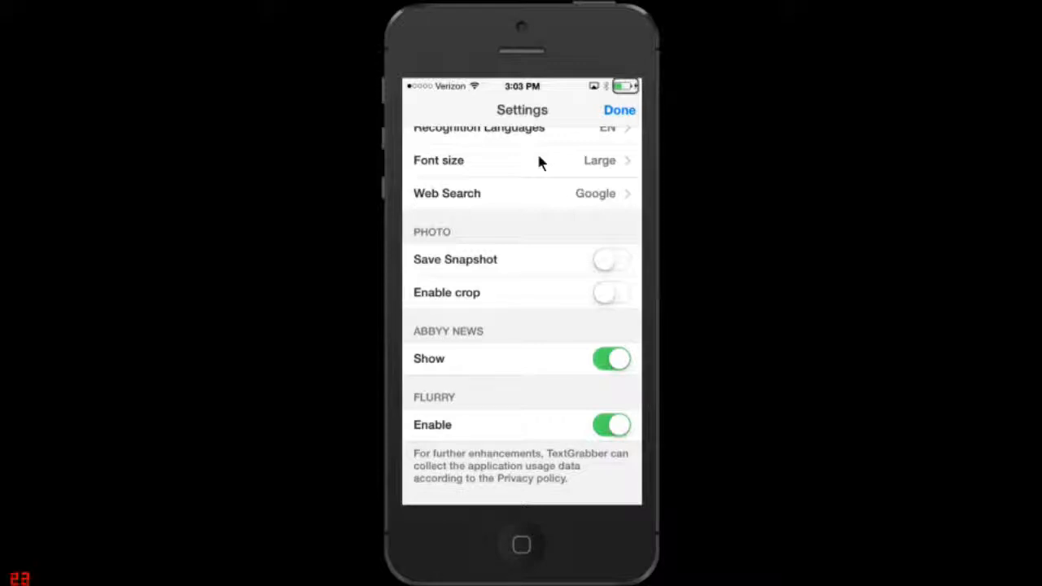
Leave Settings and bring up the History list with the February 2014 and January 2013 scans
click(618, 110)
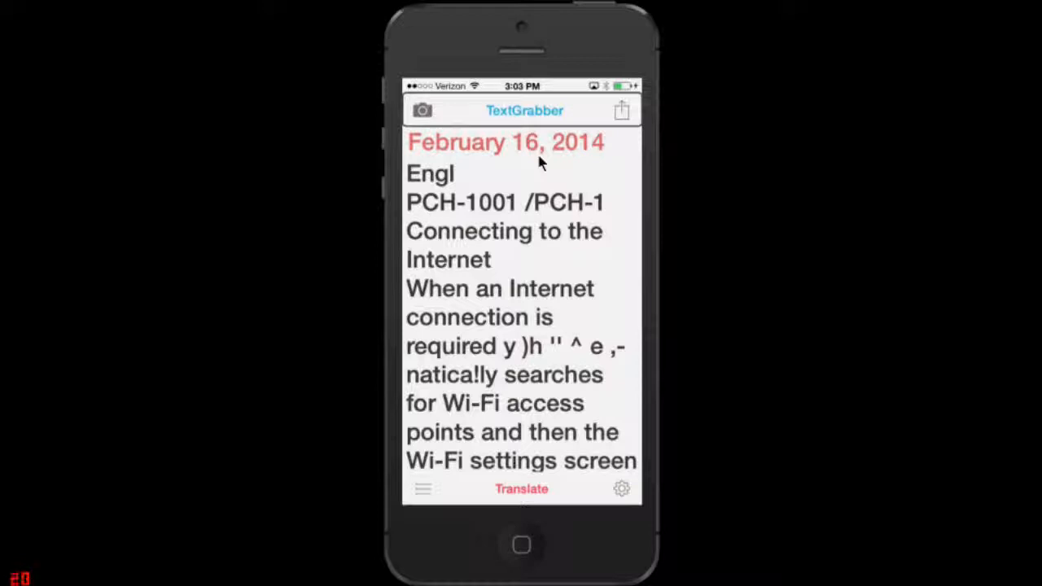
click(423, 489)
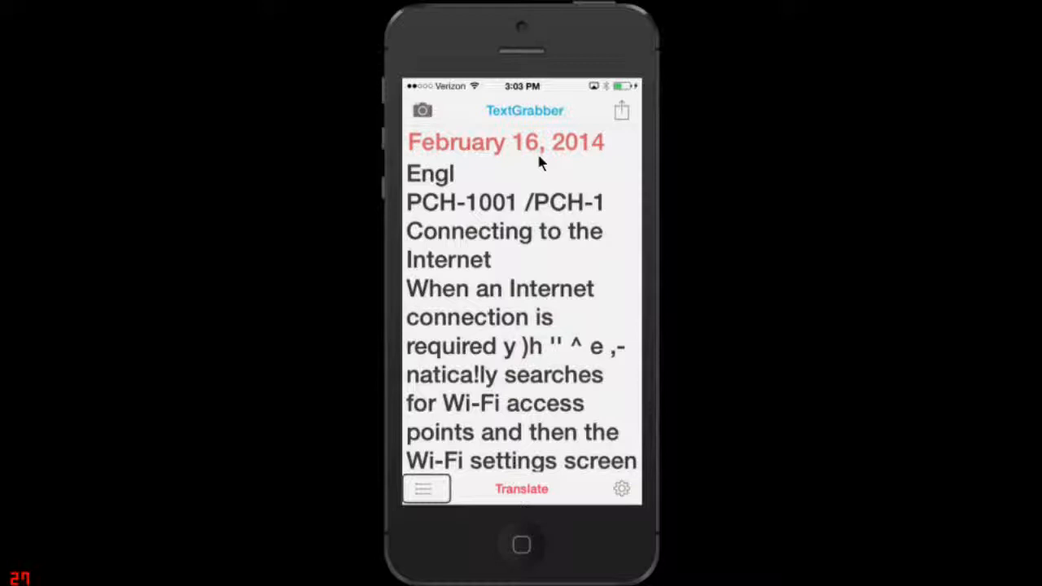
click(621, 489)
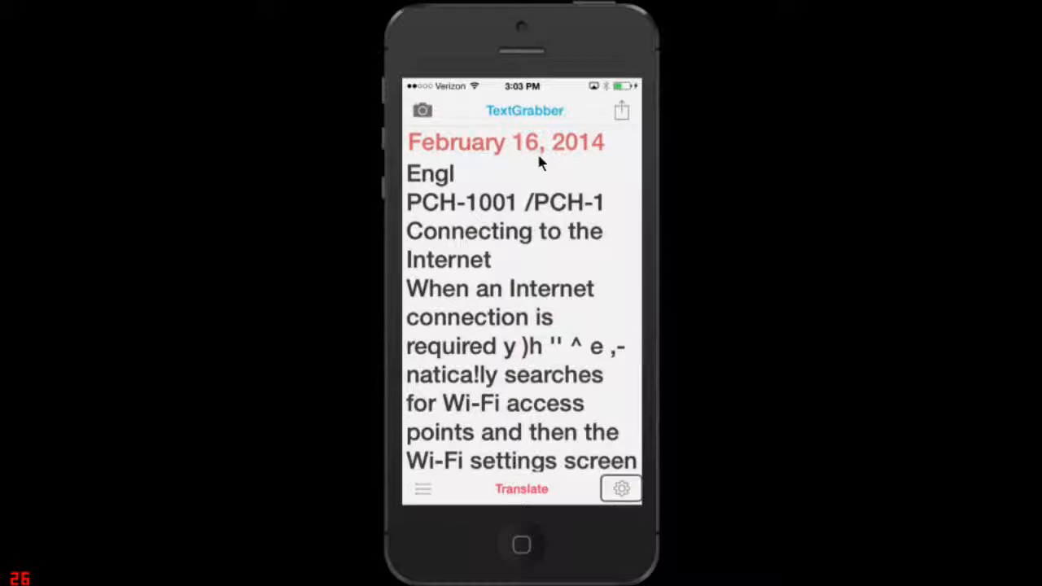
click(422, 489)
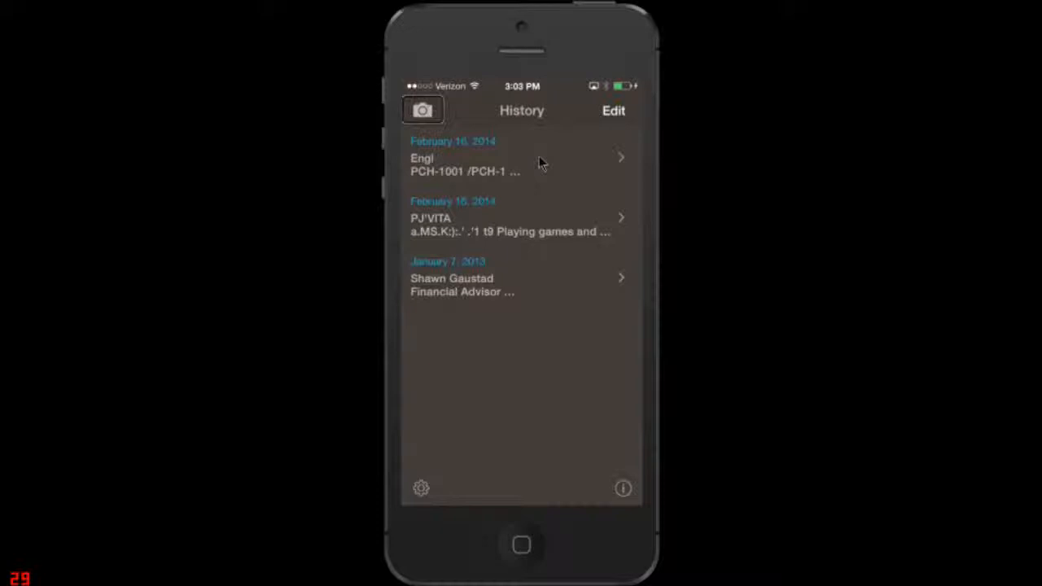
Switch the History list into edit mode so each of the three scans can be marked
click(521, 157)
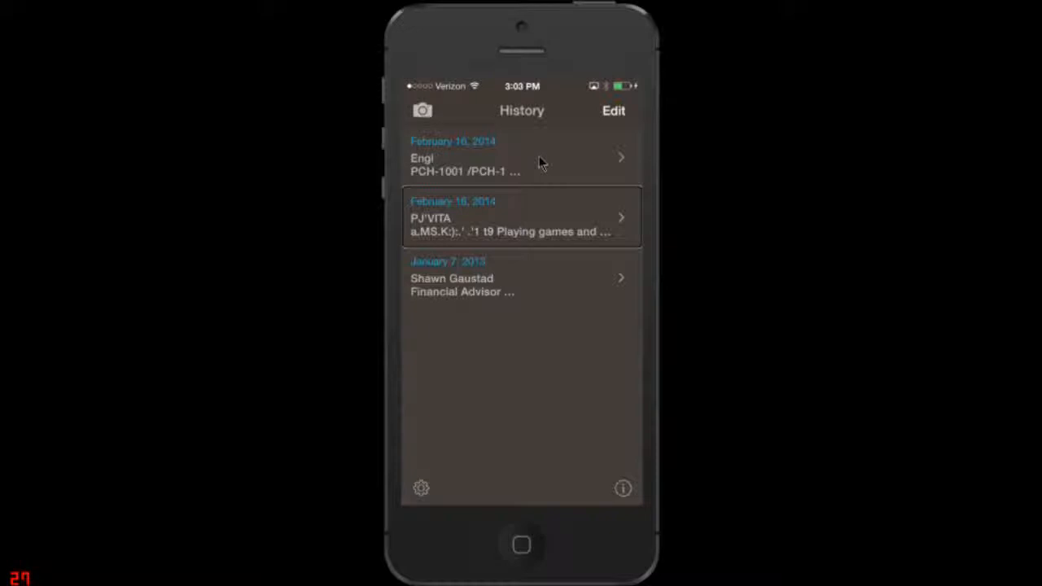
click(521, 277)
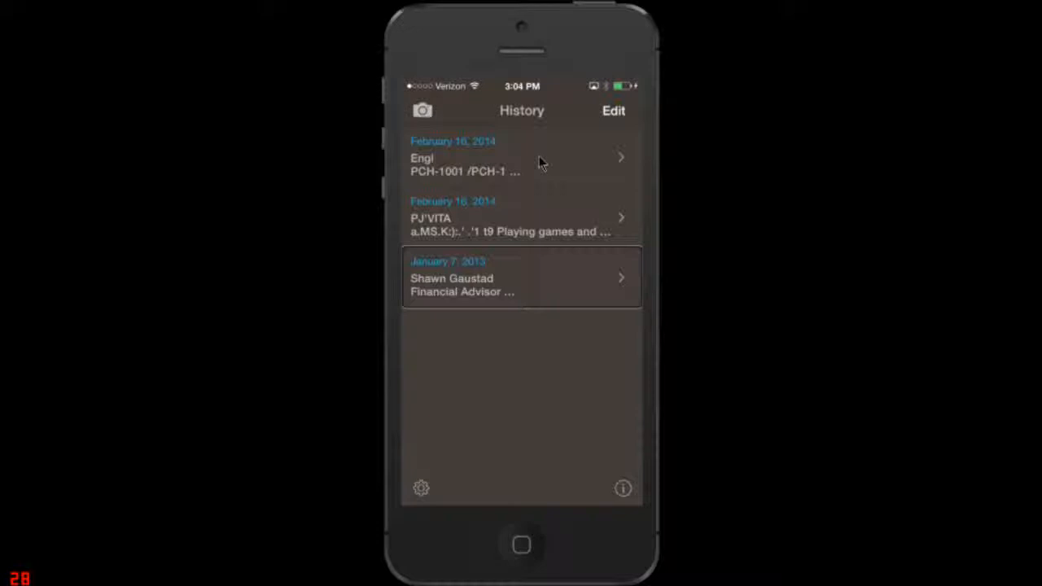
click(613, 111)
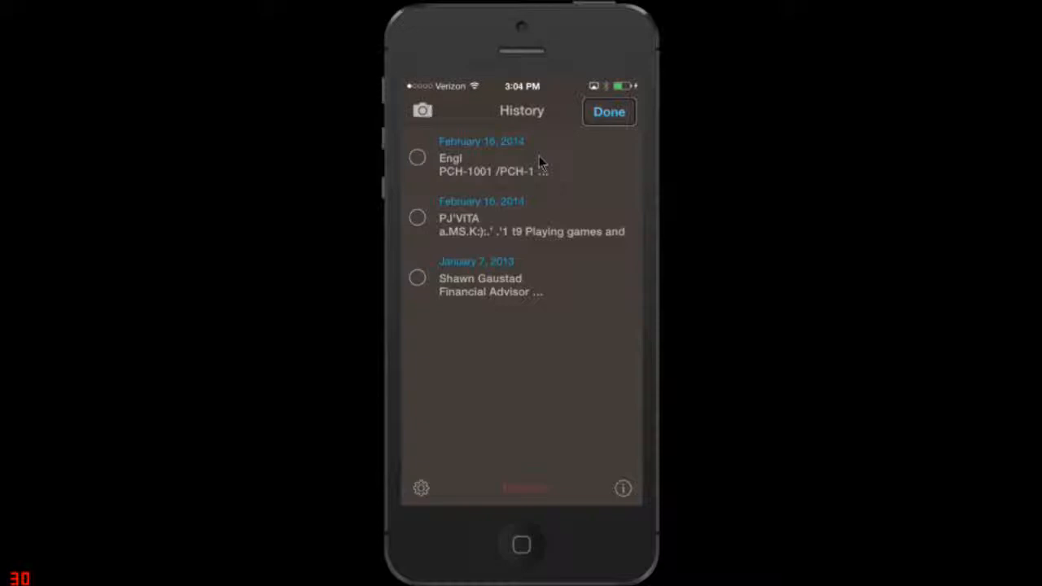
Check both February 16, 2014 scans, including PJ'VITA, leaving the January 2013 entry unmarked
click(521, 157)
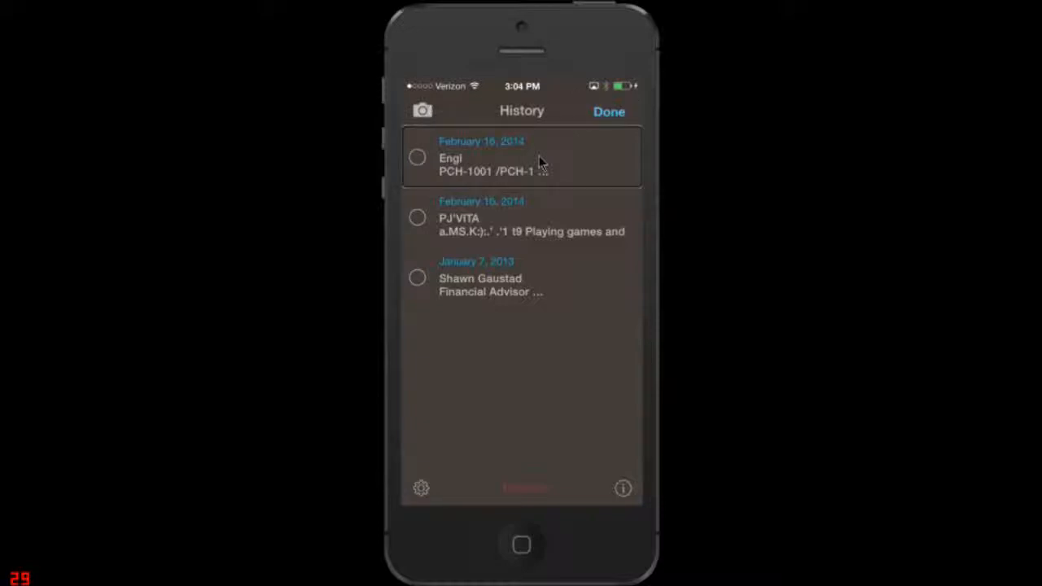
click(417, 157)
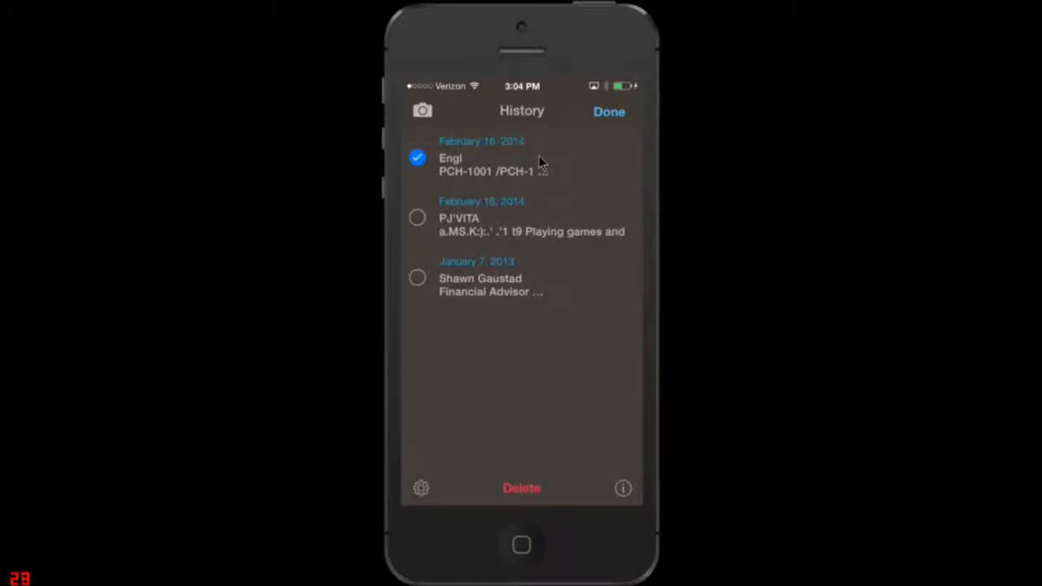
click(521, 217)
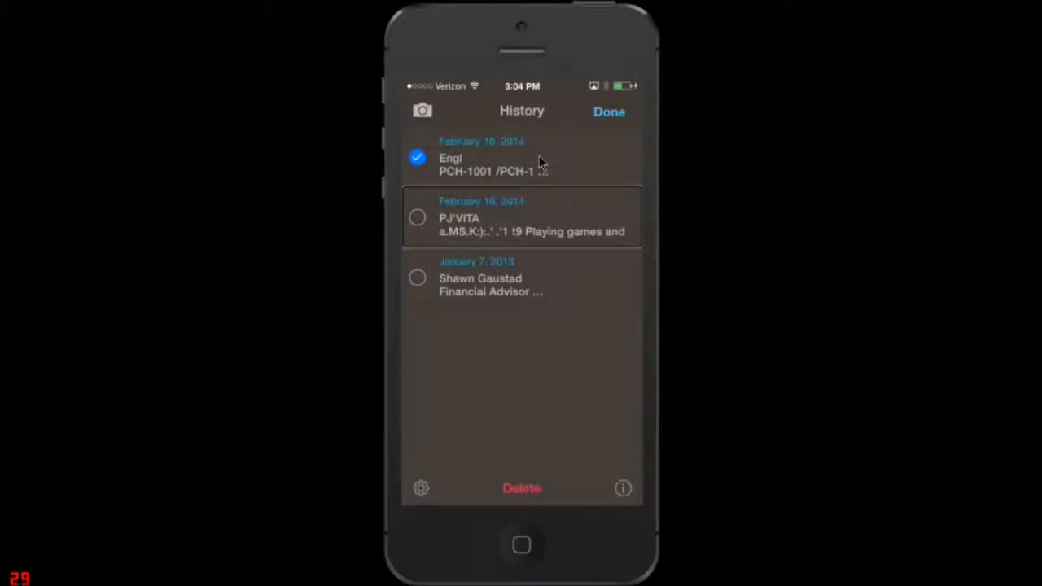
click(417, 217)
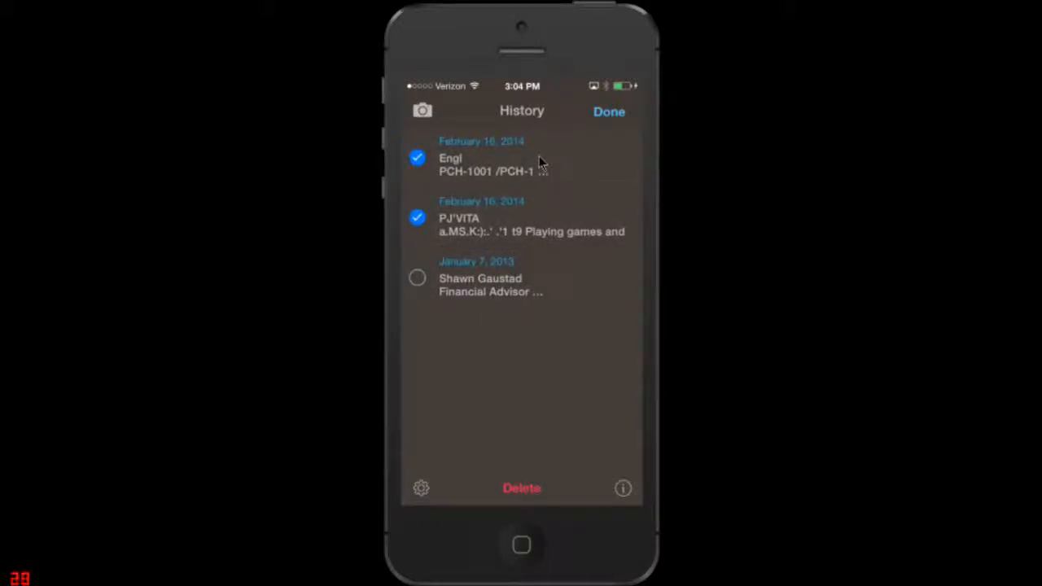
click(521, 216)
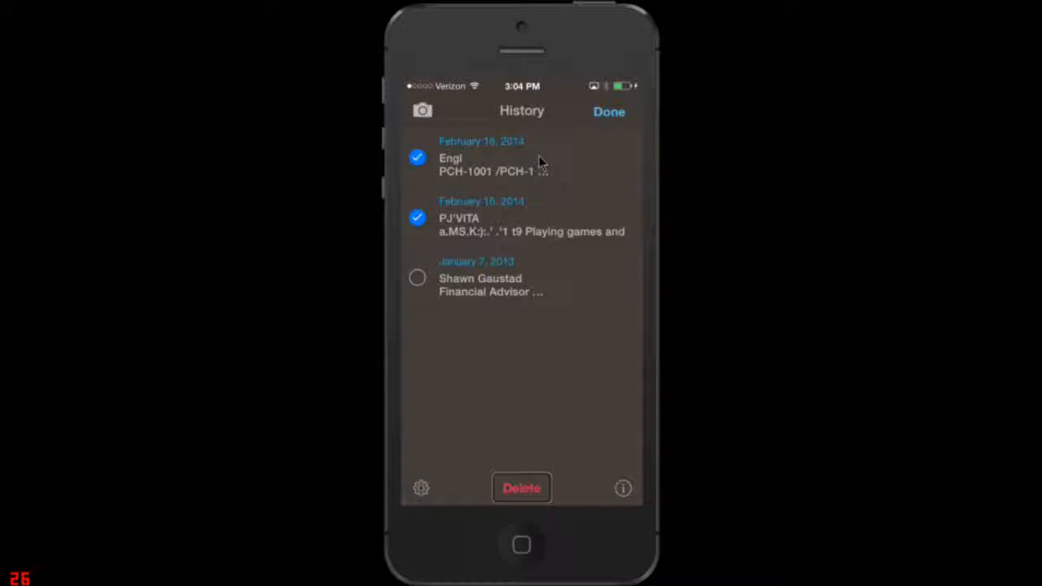
Delete the two checked February scans, then bring up the More screen of ABBYY extras
click(520, 487)
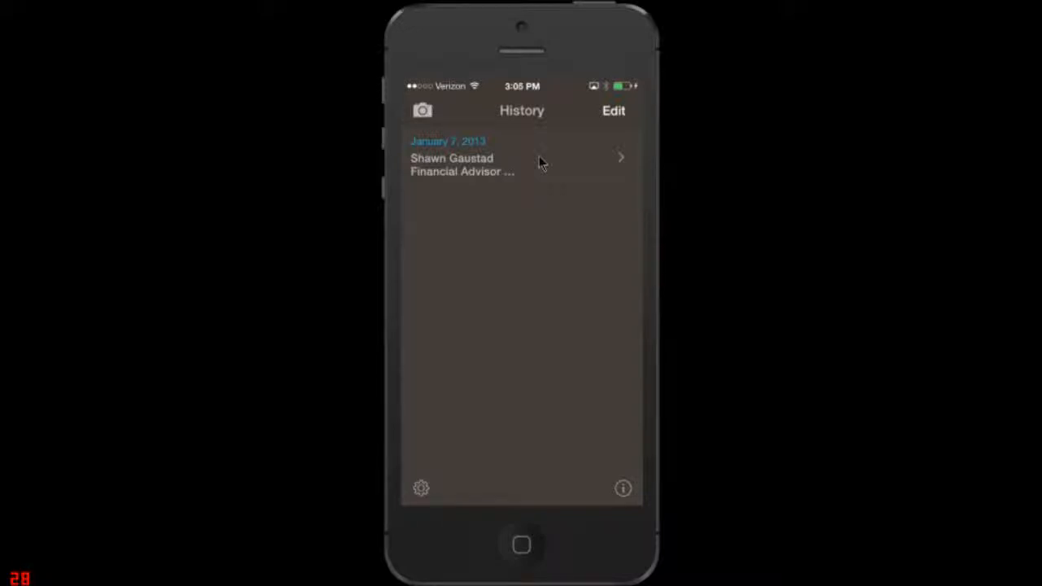
click(422, 110)
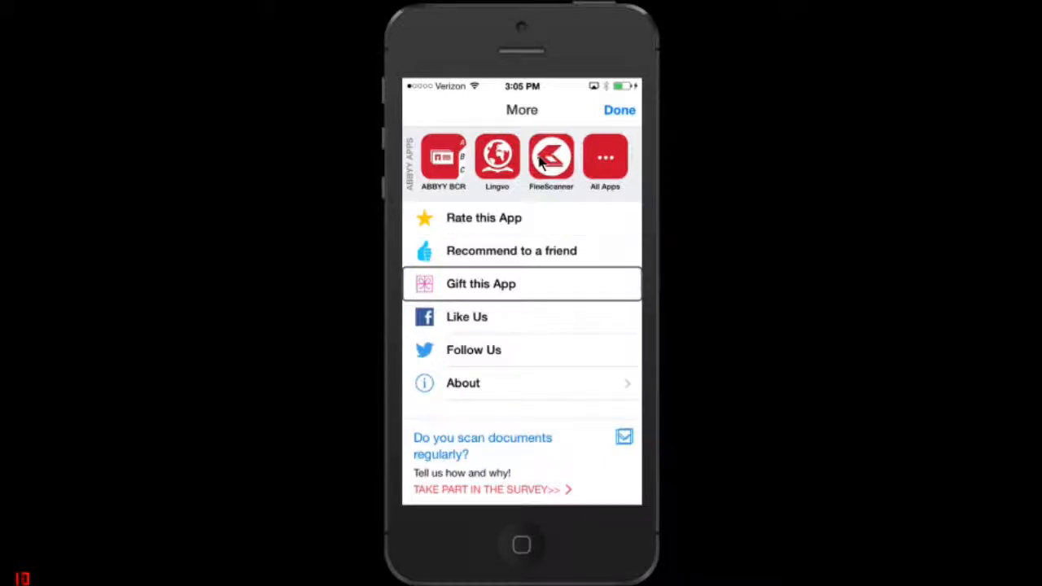
click(521, 317)
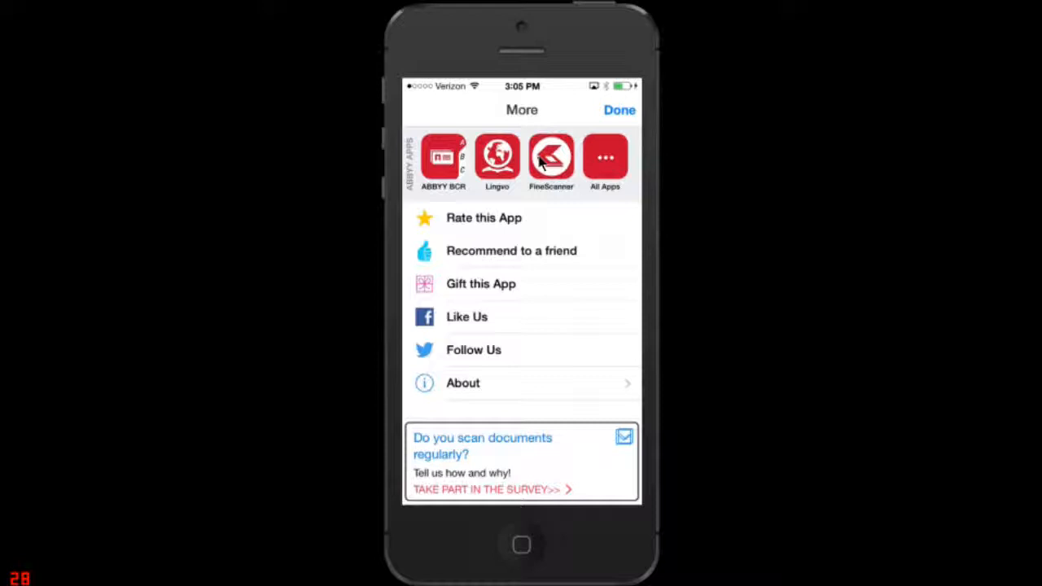
click(619, 110)
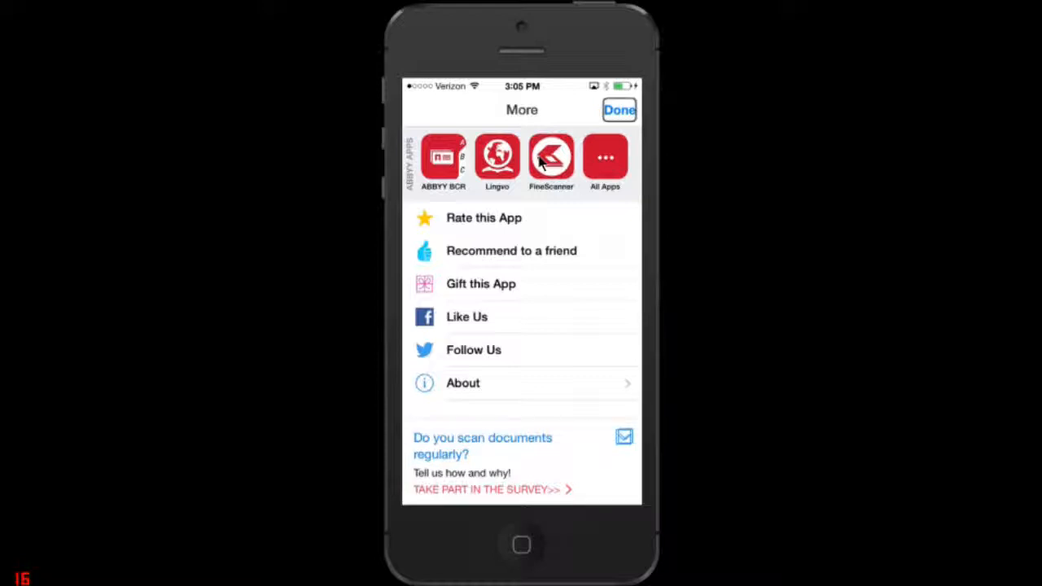
click(618, 109)
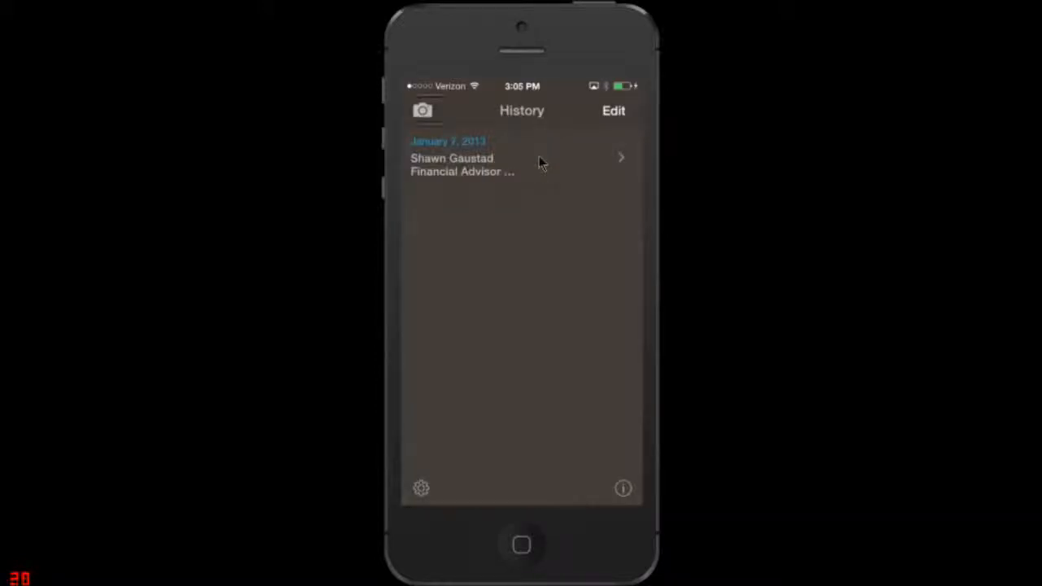
click(421, 110)
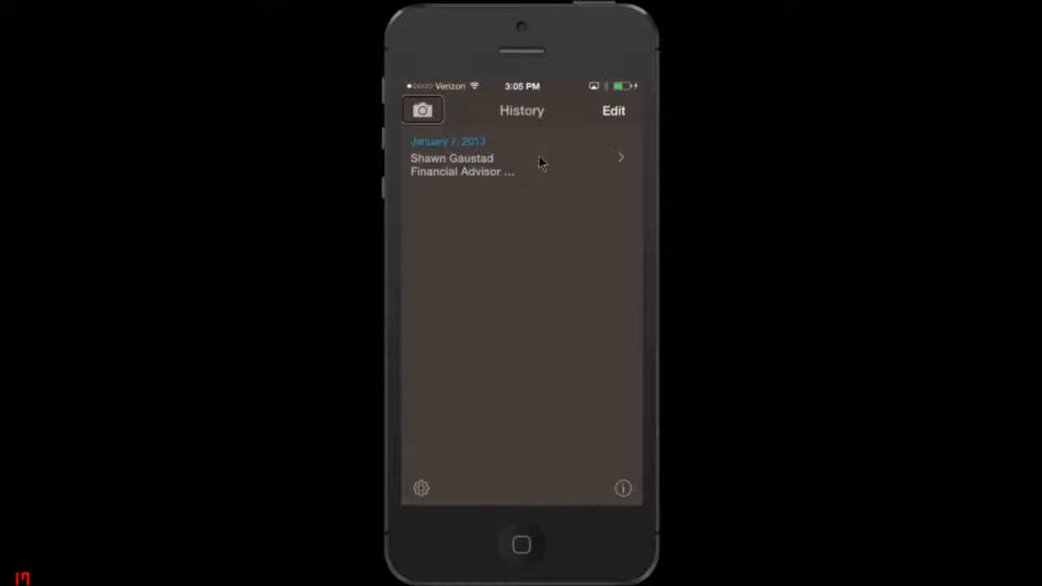
Open TextGrabber's live camera view from the History screen to scan the console page
click(421, 110)
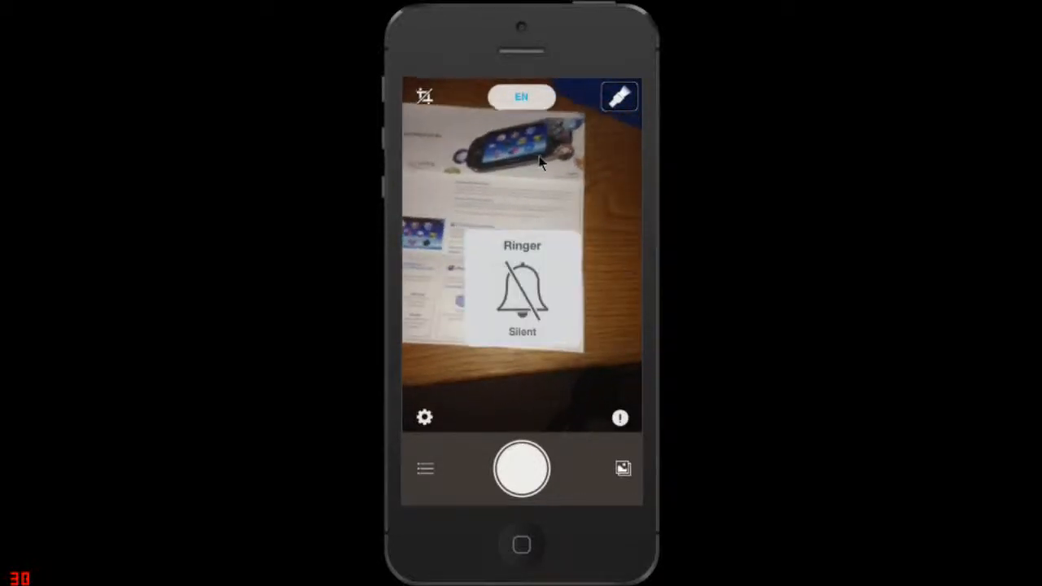
Exit TextGrabber to the home screen's open Blindness folder
click(424, 417)
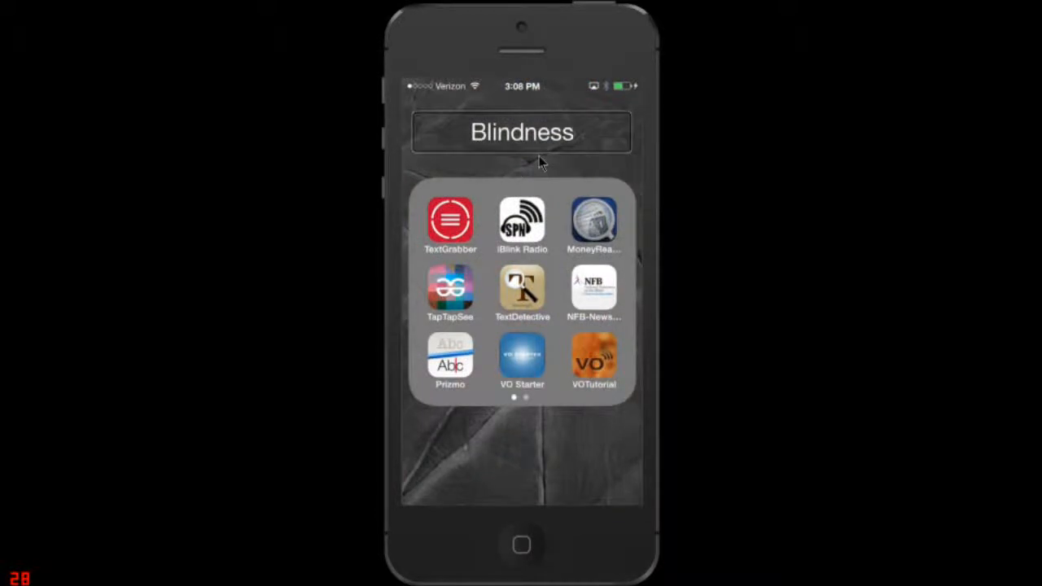
Close the Blindness folder to show the full home screen page and dock
click(521, 544)
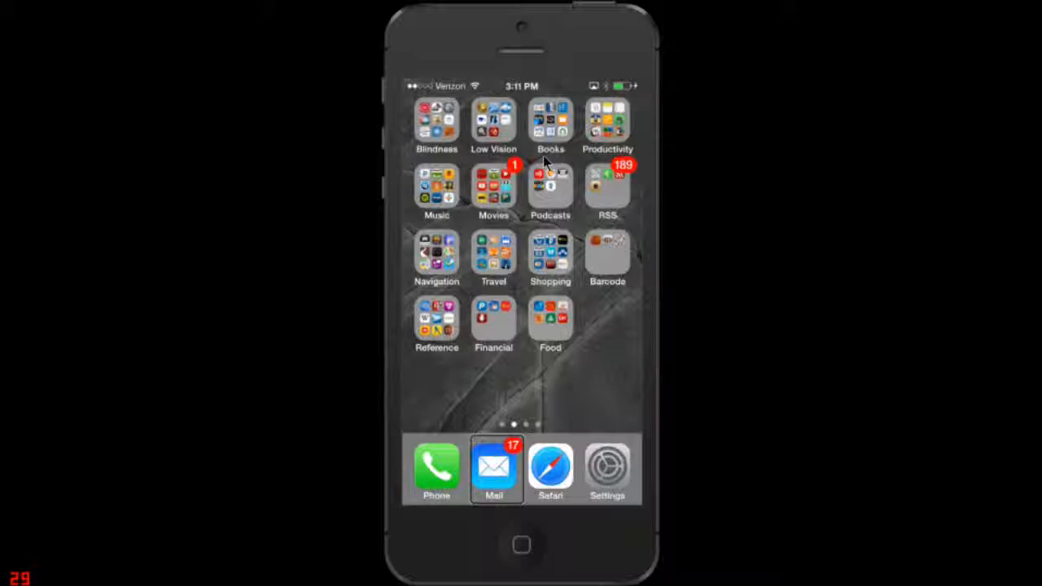
mouse_move(777, 147)
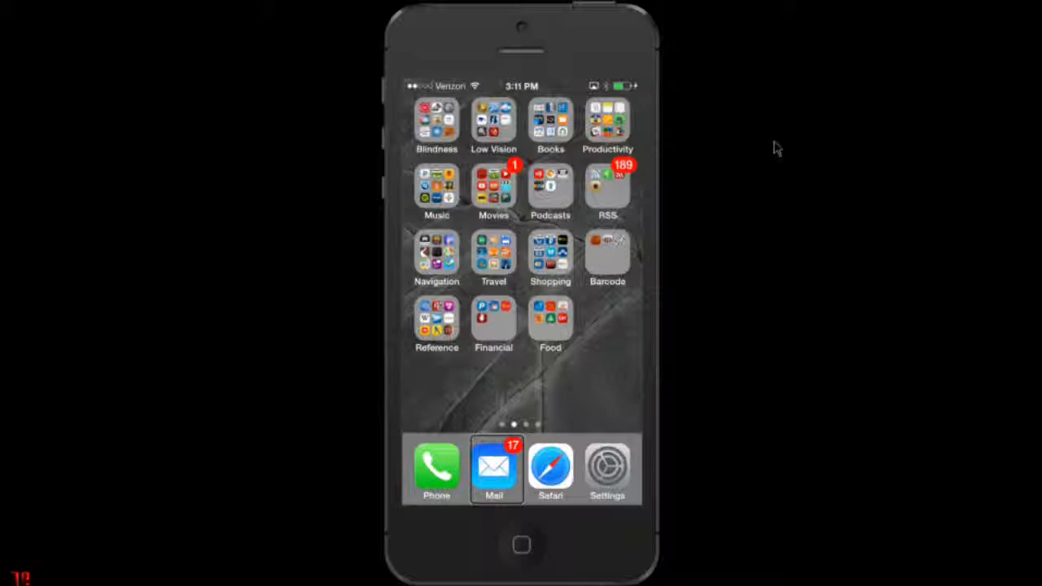
mouse_move(919, 159)
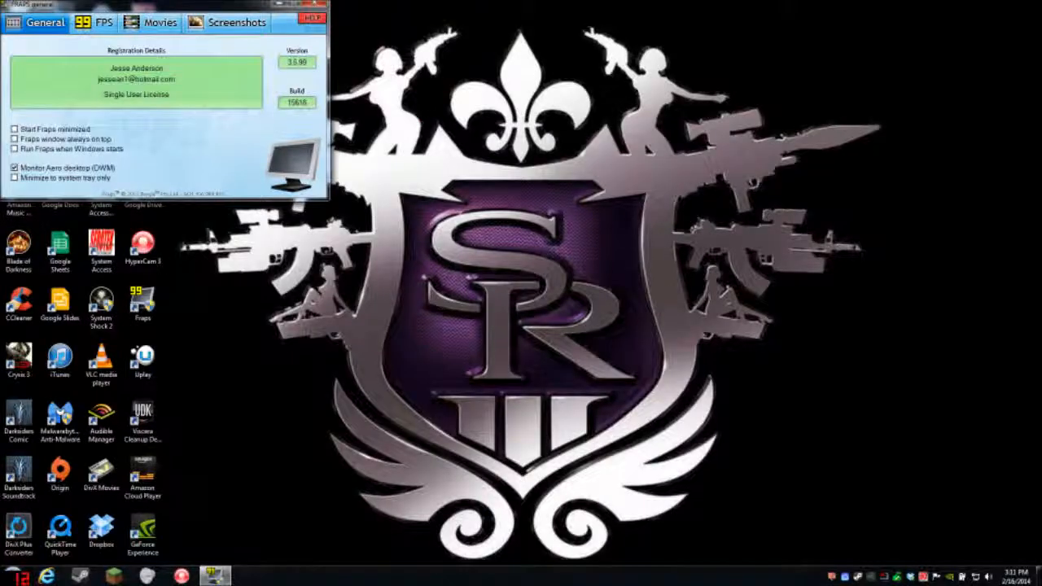
mouse_move(853, 473)
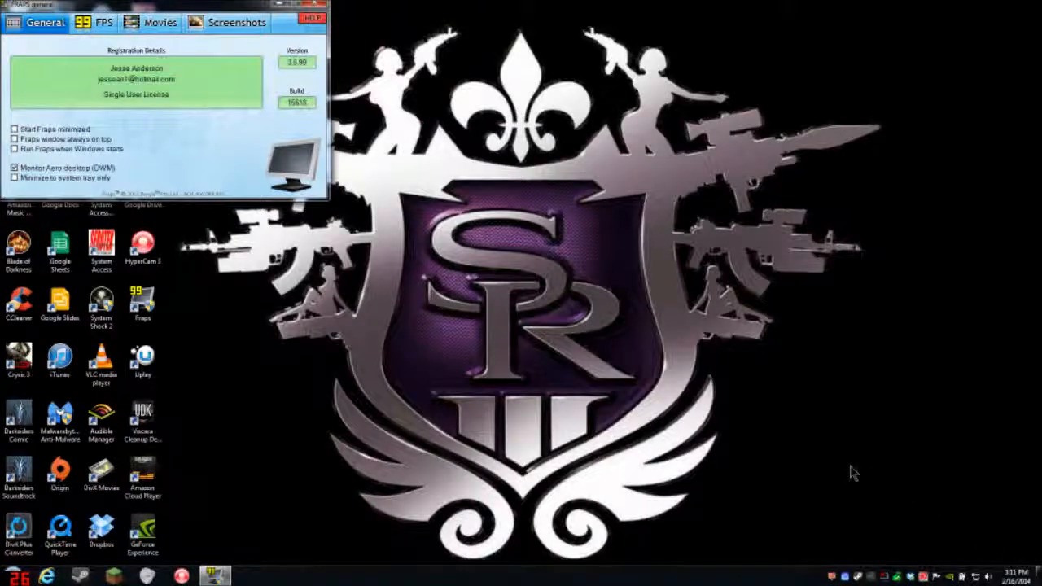